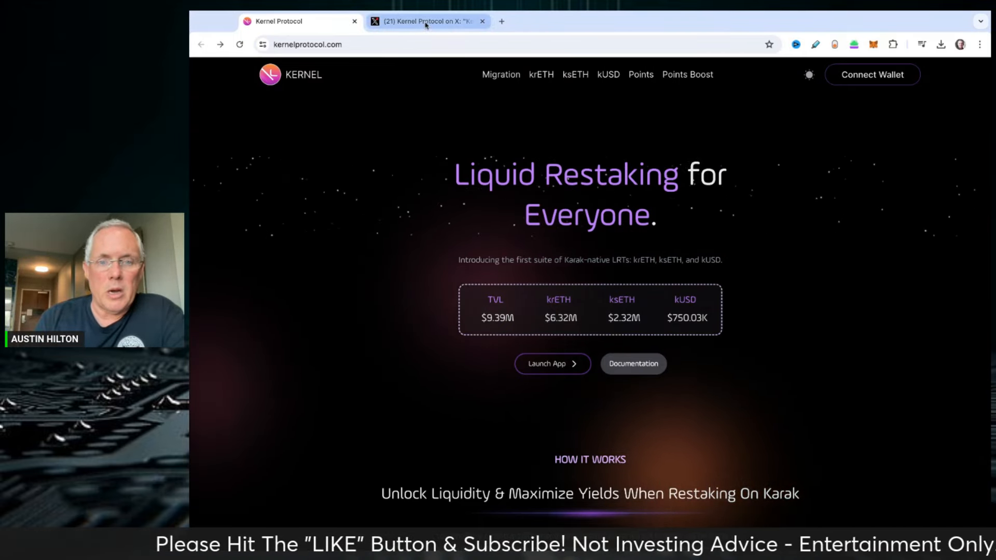
Highlight the '$10m TVL in 3 days' claim on the Kernel X post and reach the app's token migration page.
left_click(426, 20)
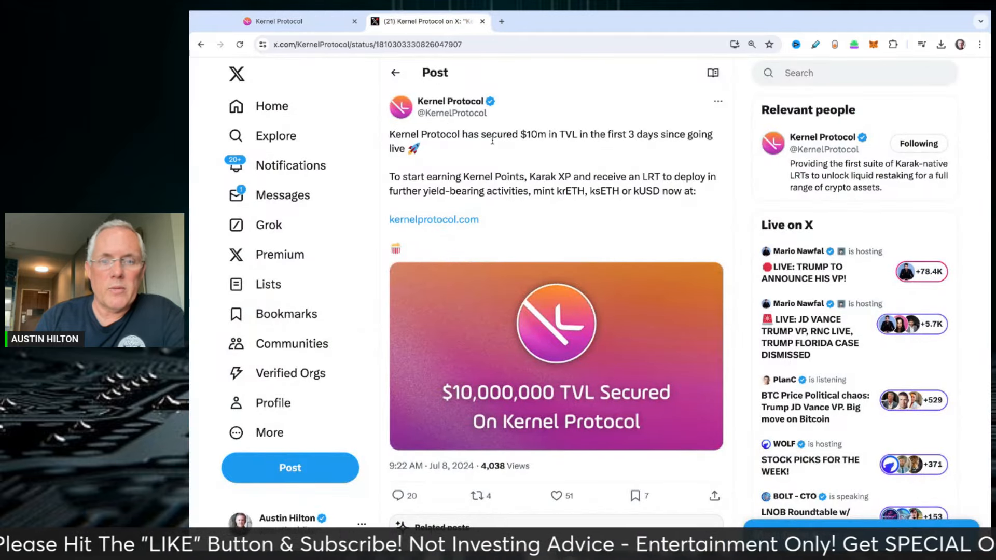
left_click_drag(509, 134, 607, 134)
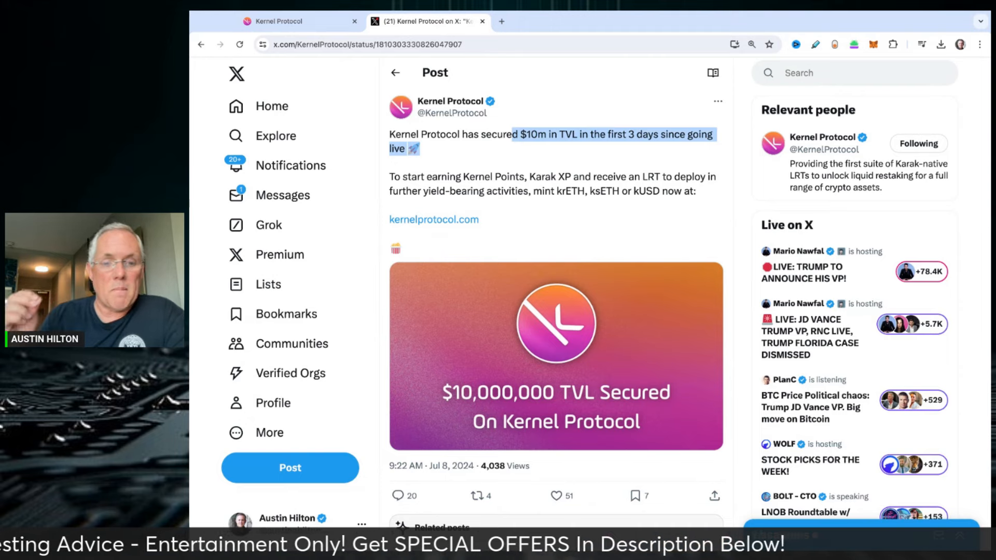
mouse_move(596, 170)
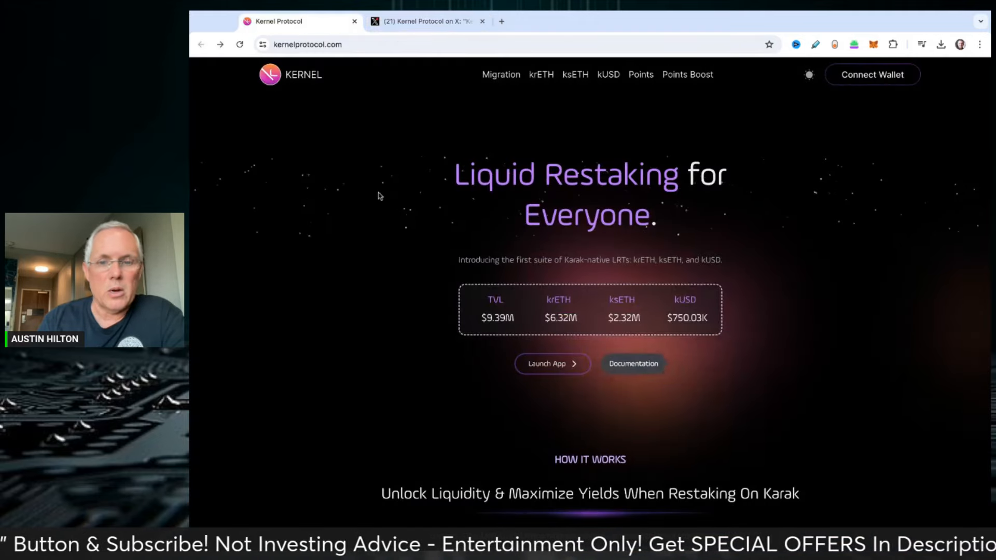
scroll("down", 3)
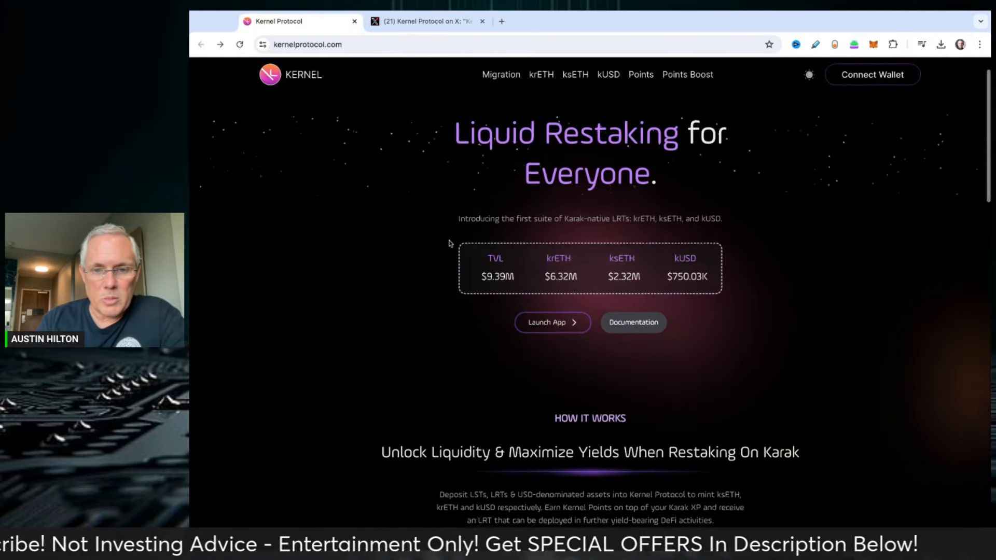
scroll("down", 3)
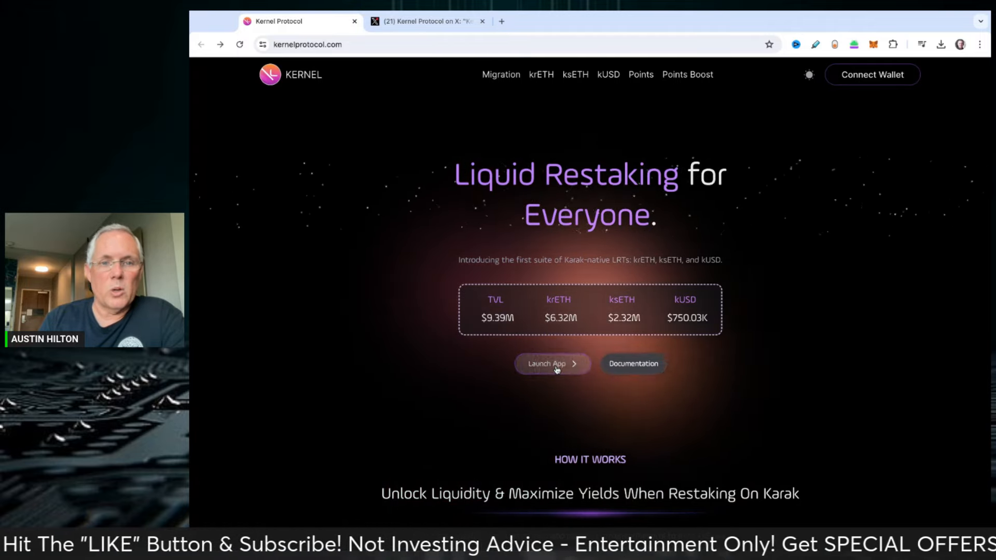
left_click(500, 74)
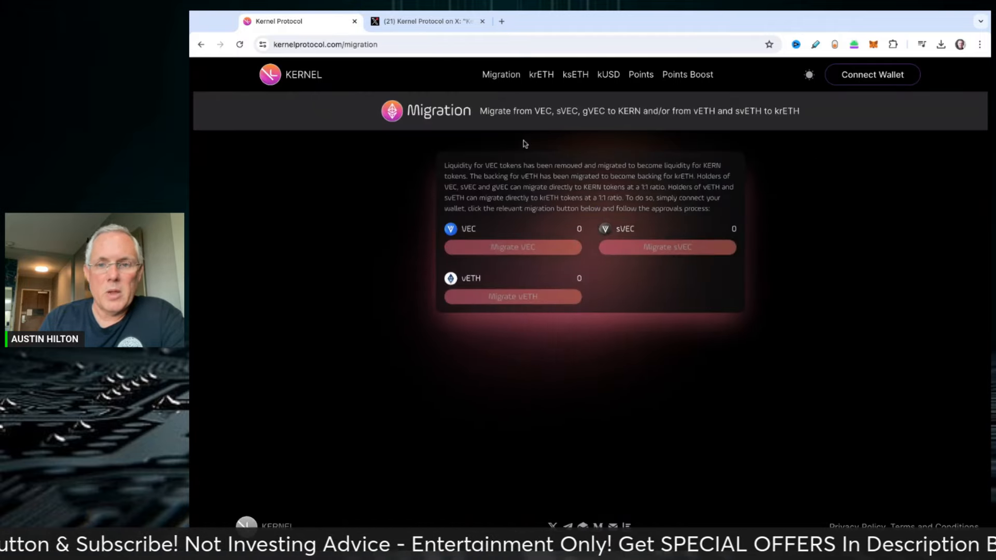
mouse_move(565, 122)
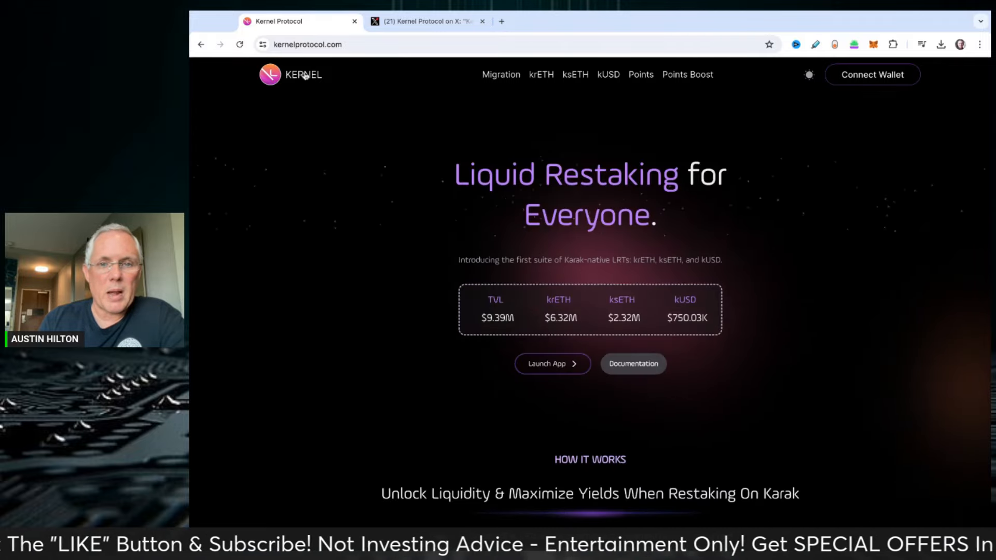
Highlight the How It Works paragraph on depositing assets to mint ksETH, krETH and kUSD, continuing toward Why Choose Kernel.
scroll("down", 3)
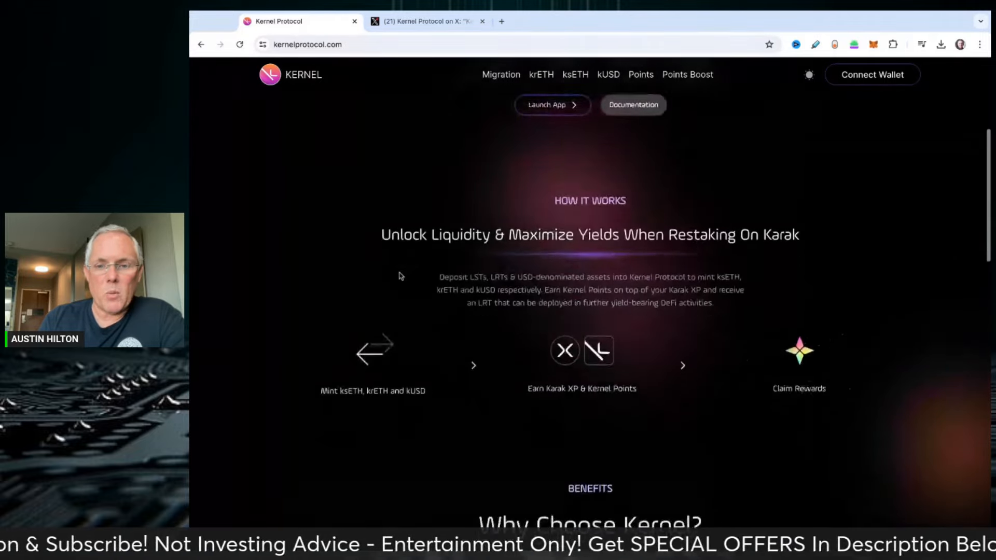
scroll("down", 3)
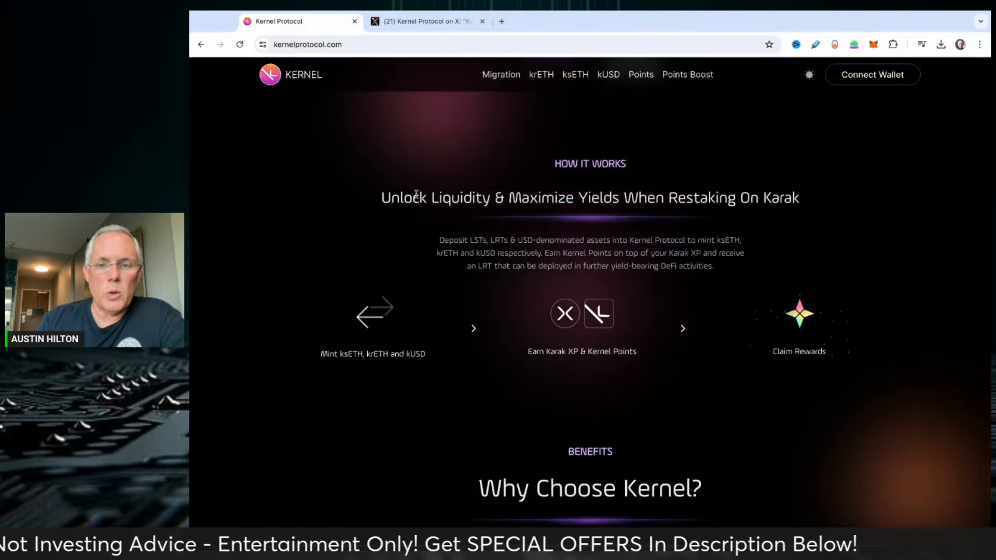
left_click_drag(423, 197, 689, 197)
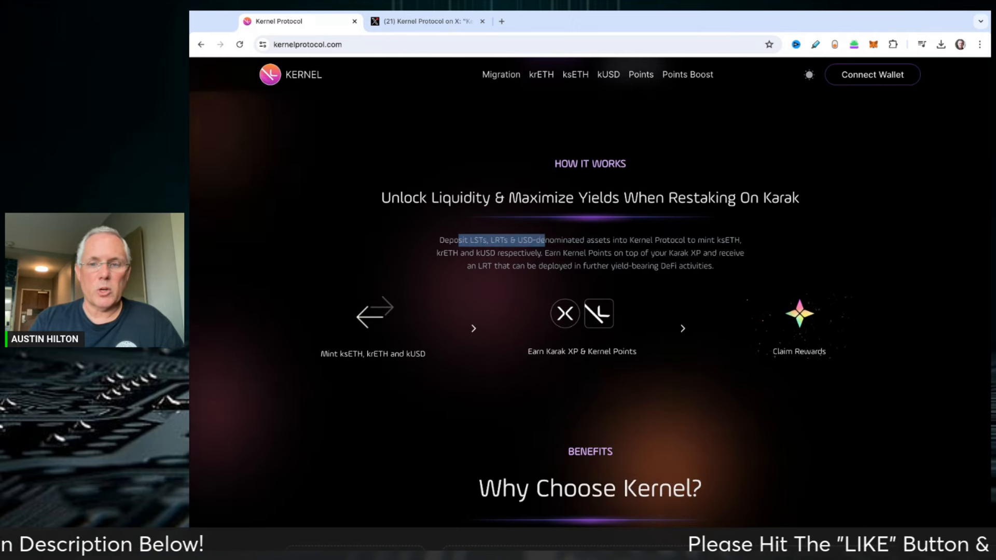
left_click_drag(461, 240, 683, 239)
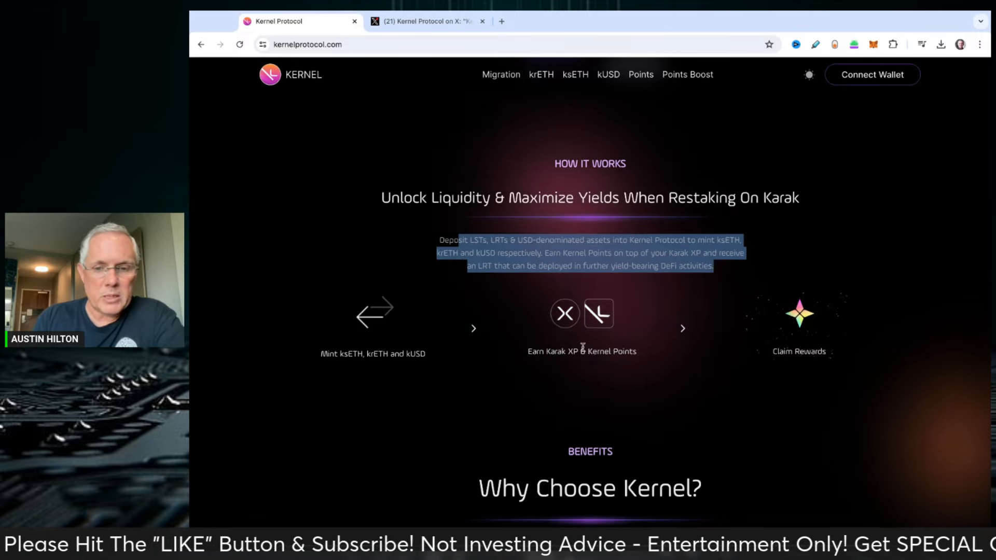
scroll("down", 3)
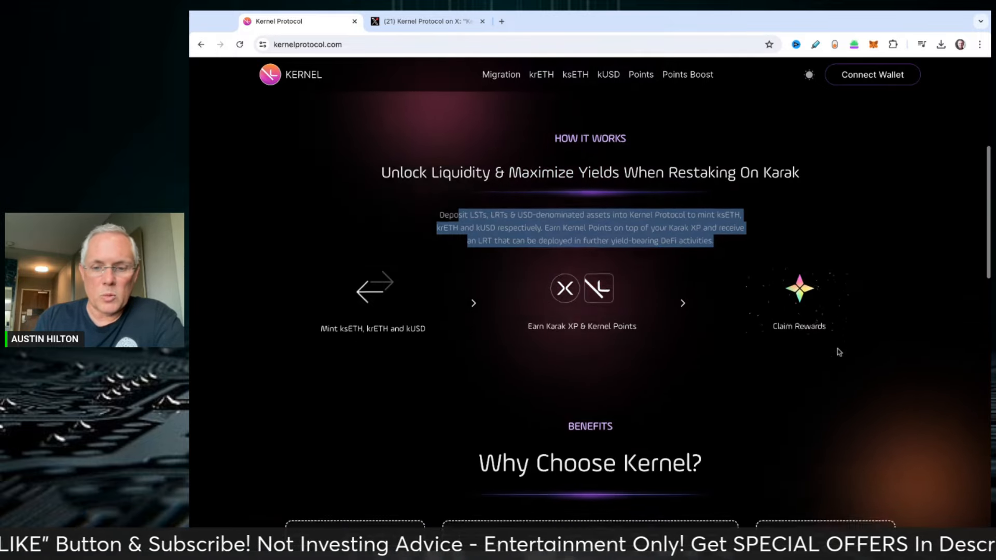
scroll("down", 3)
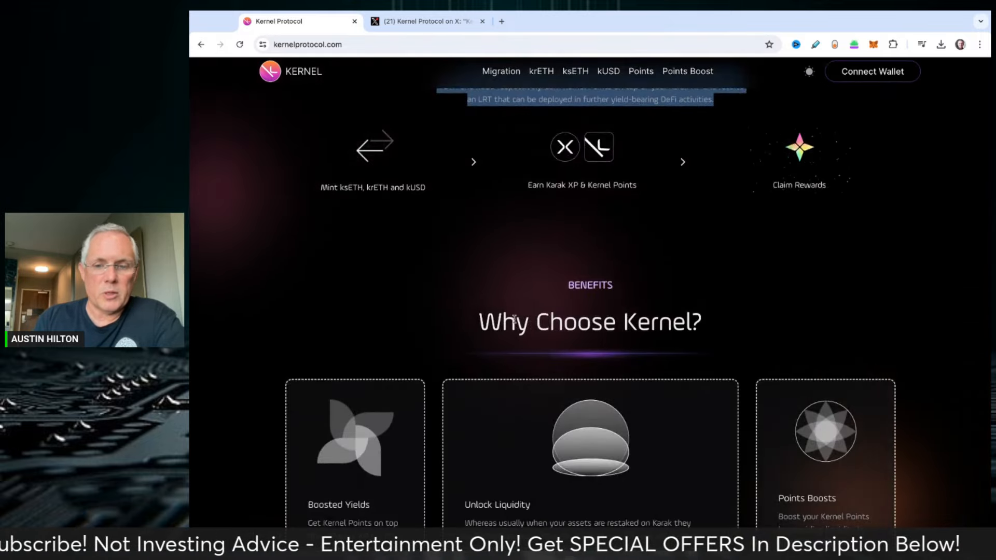
Highlight the Boosted Yields card text, then the Points Boosts description among the Why Choose Kernel cards.
scroll("down", 3)
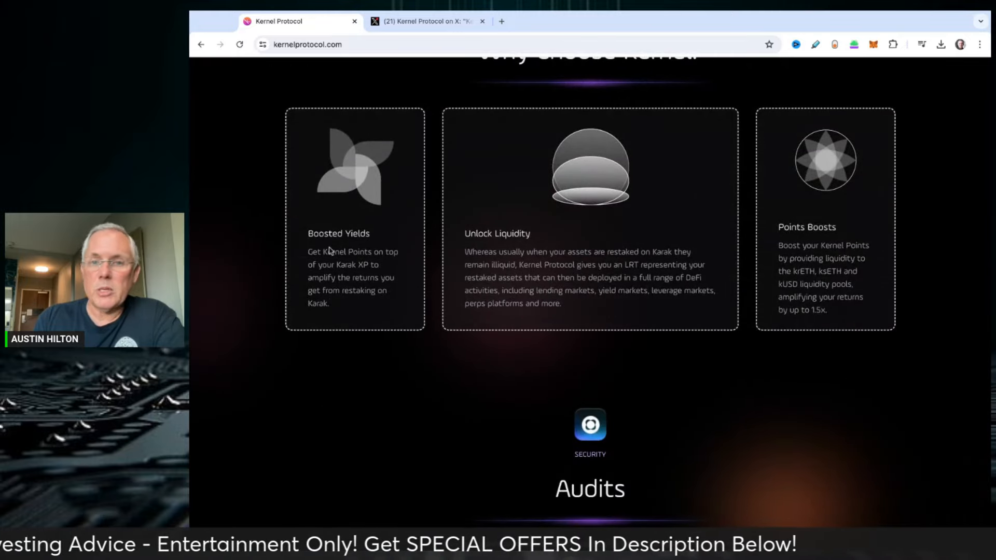
left_click_drag(310, 252, 369, 264)
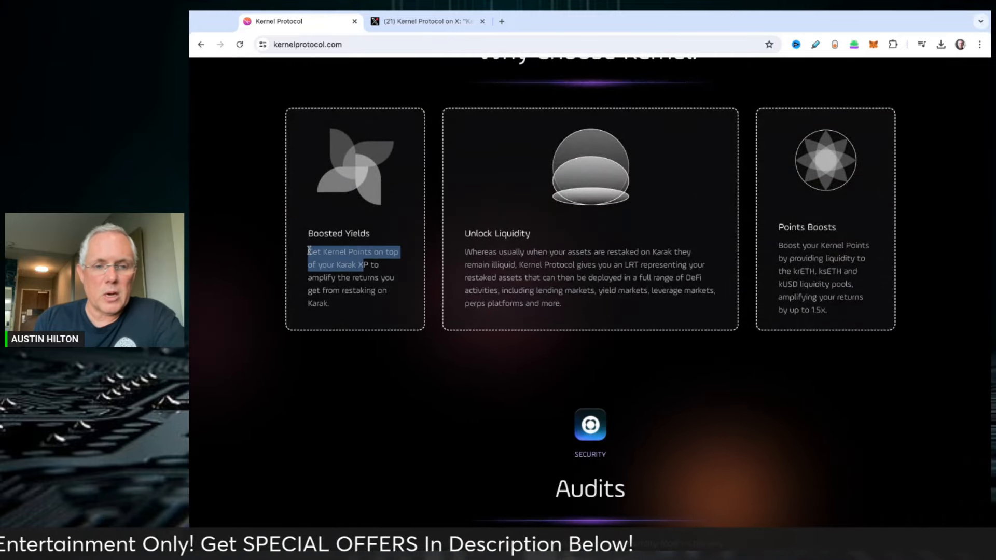
left_click_drag(309, 251, 381, 297)
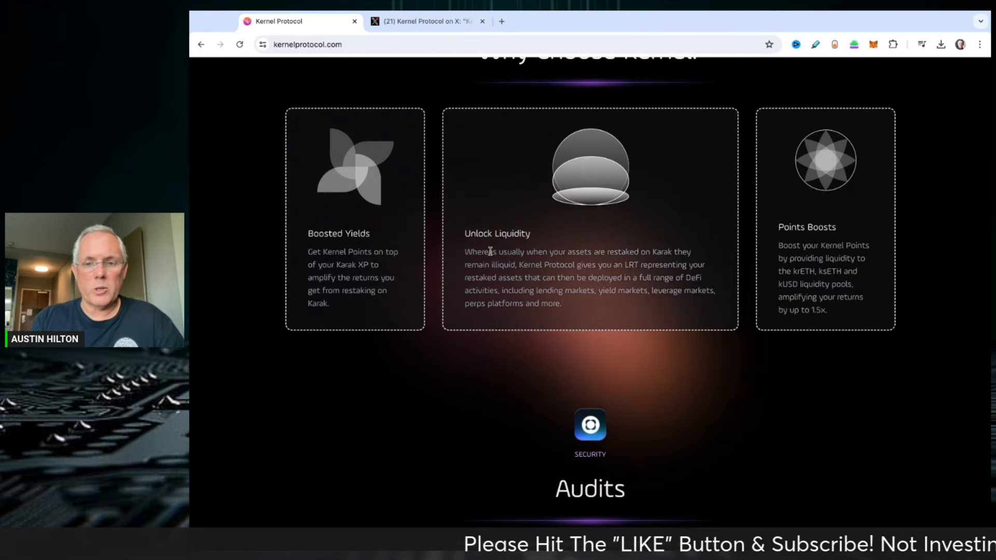
left_click_drag(480, 251, 672, 251)
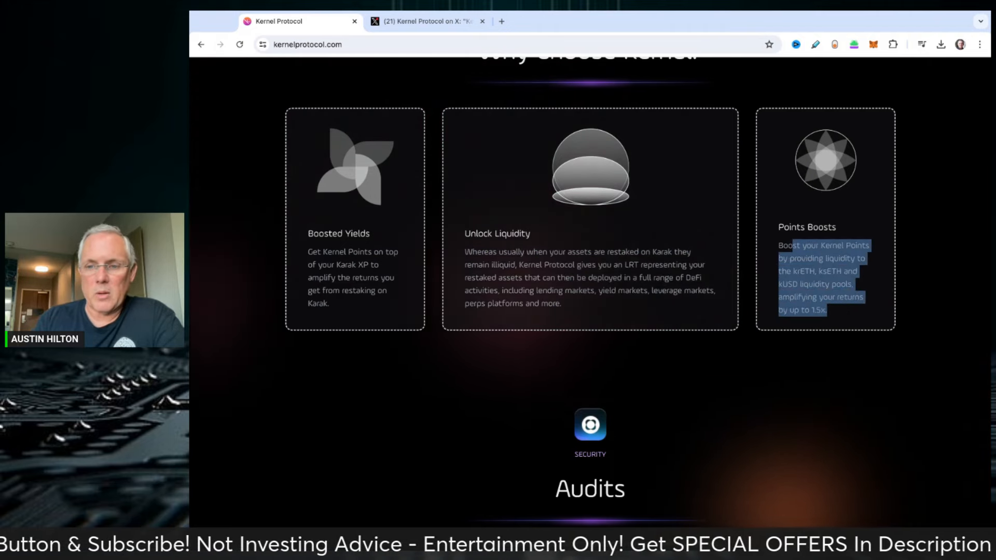
Scroll past the Quantstamp audit to the closing banner with Launch App and Documentation buttons.
scroll("down", 3)
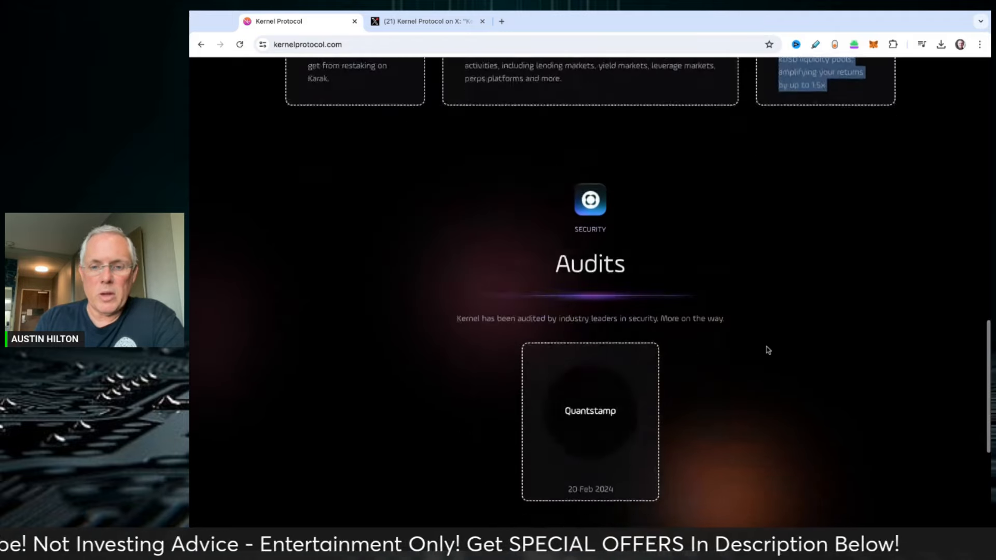
scroll("down", 3)
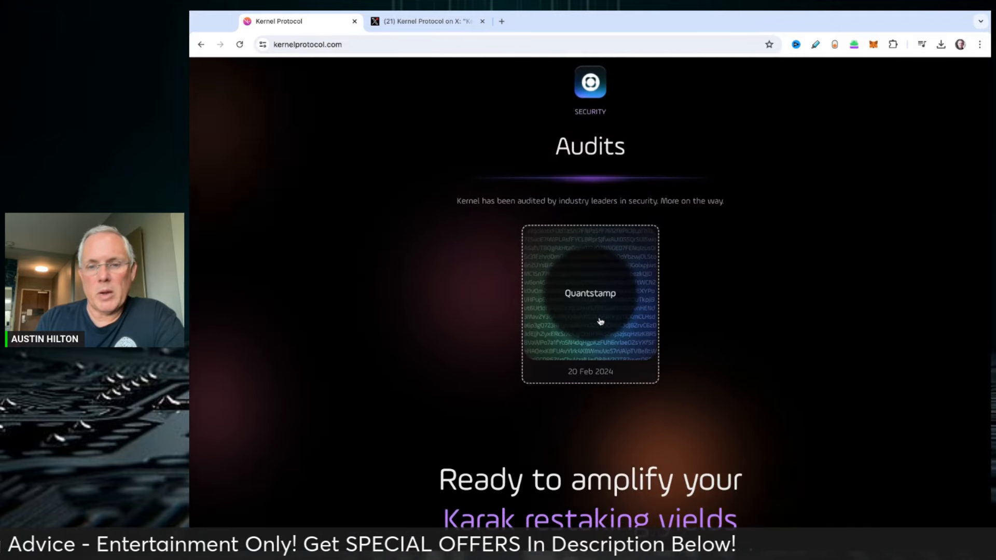
scroll("down", 3)
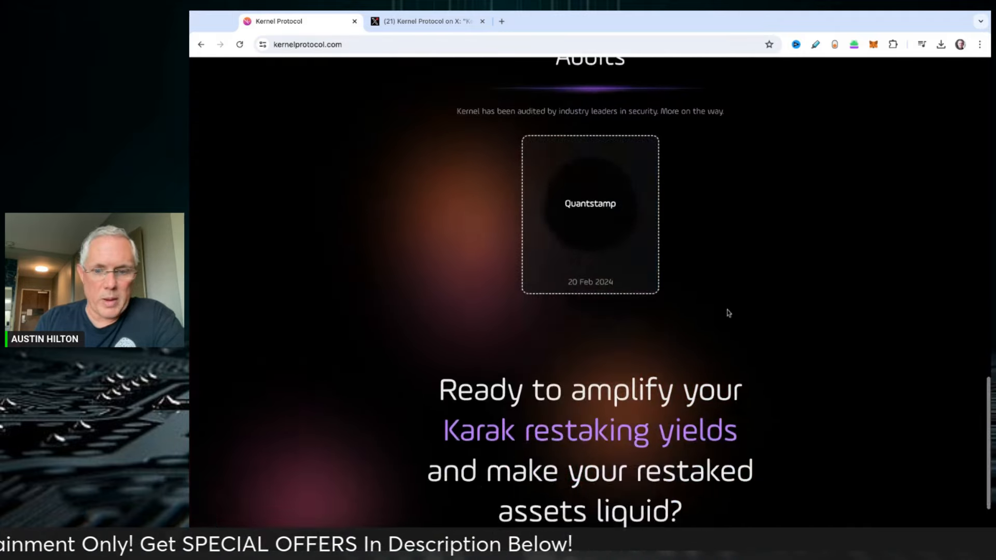
scroll("down", 3)
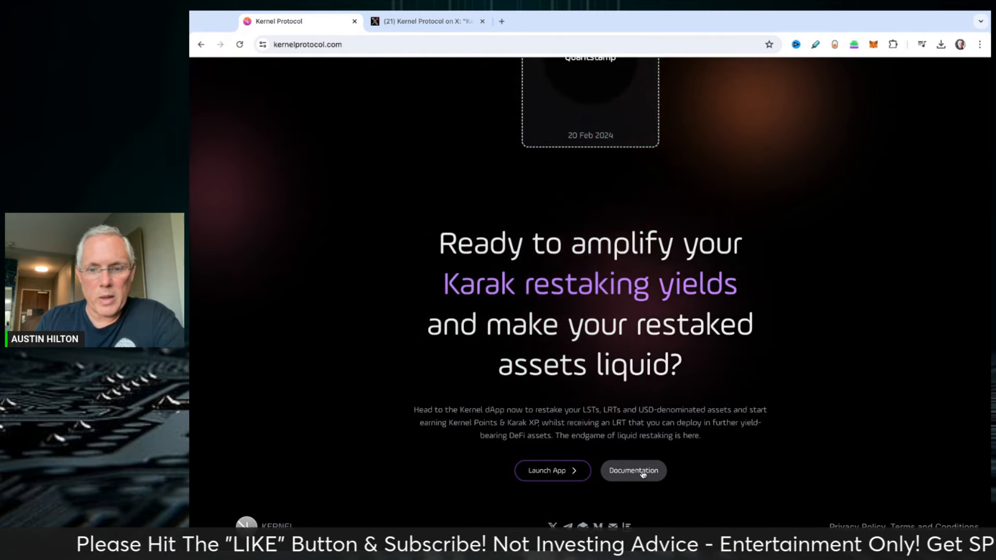
Follow the Documentation button to the Kernel GitBook Introduction page on Karak-native LRTs.
left_click(633, 472)
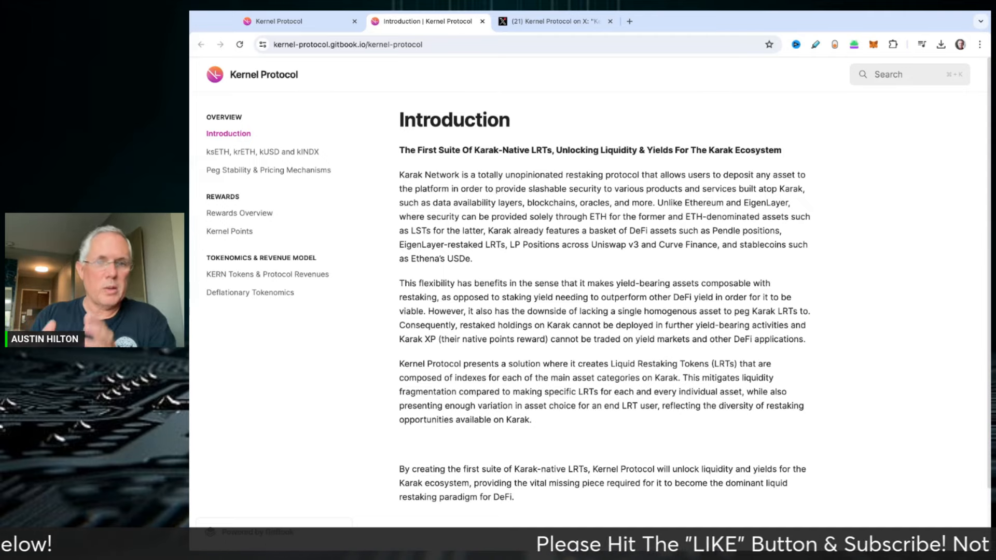
left_click(278, 21)
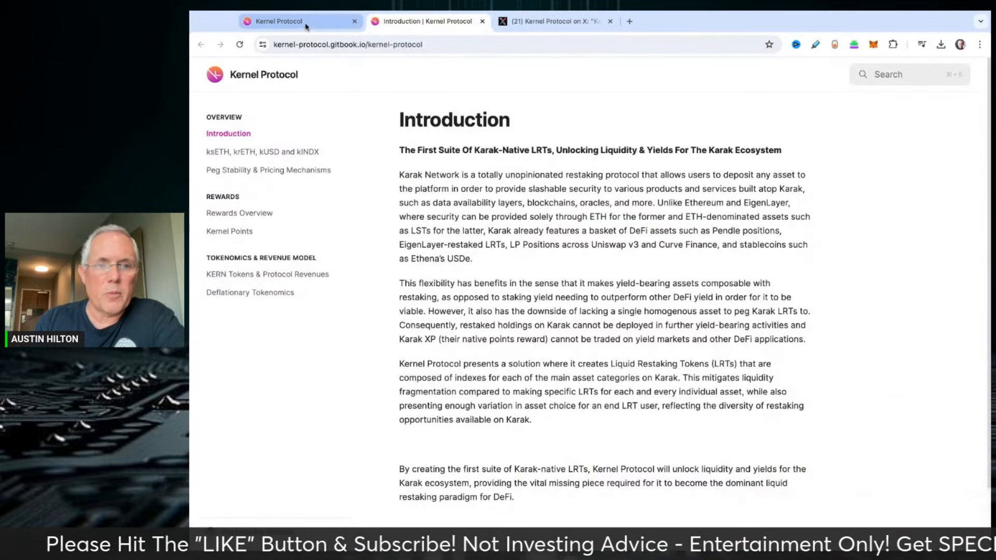
left_click(274, 21)
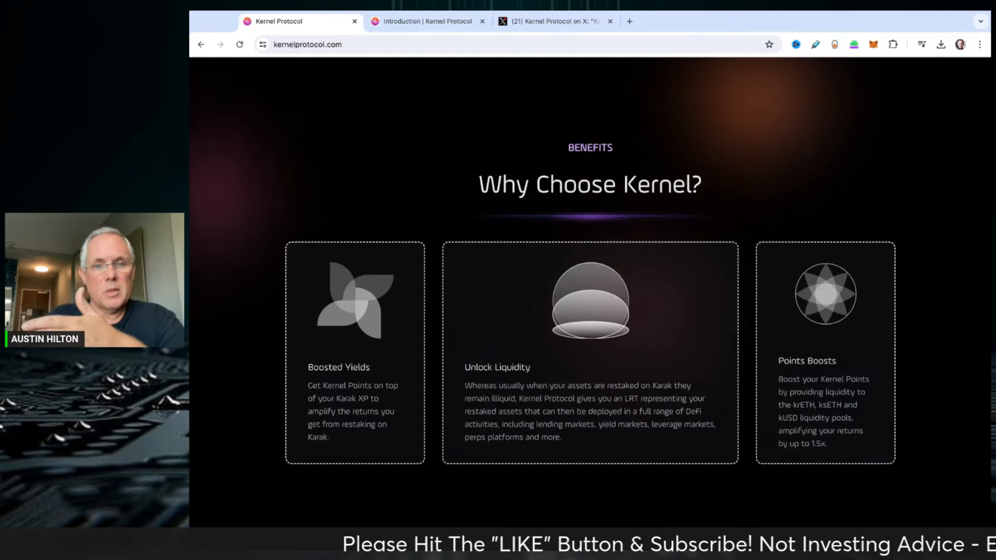
scroll("up", 3)
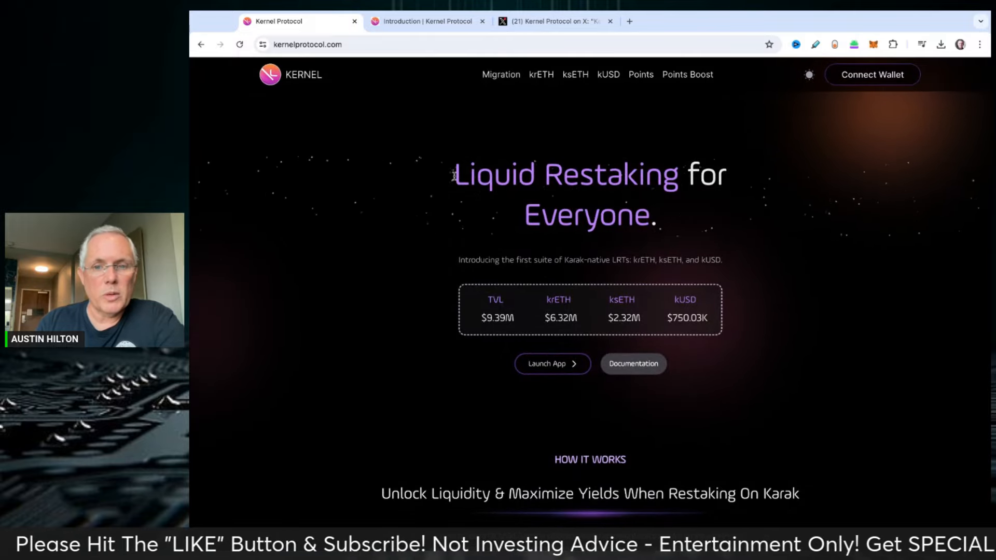
left_click_drag(452, 173, 655, 217)
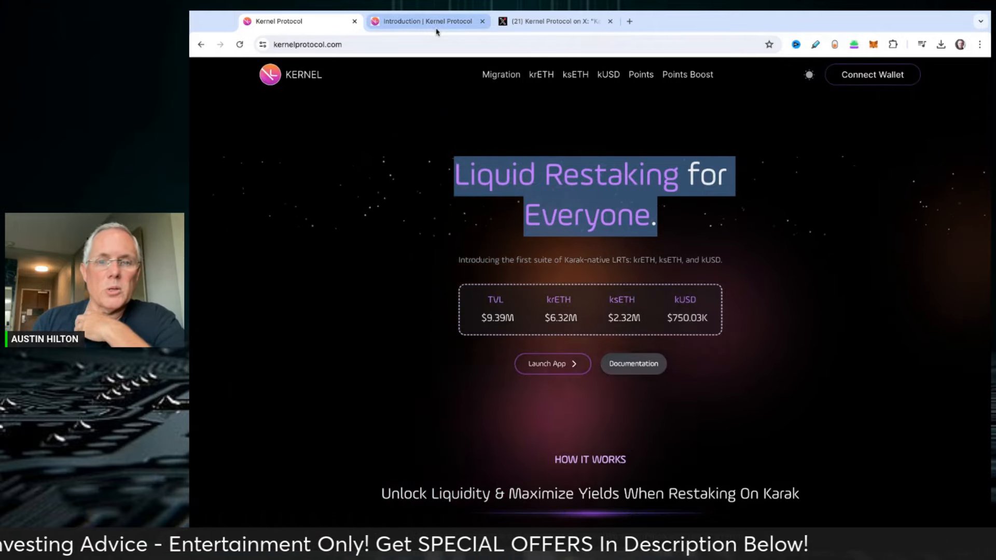
left_click(426, 20)
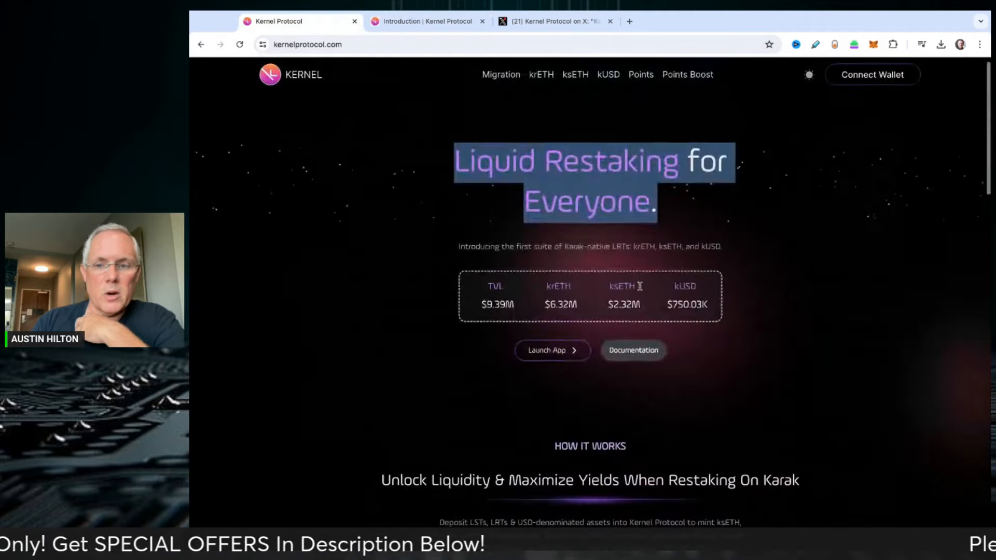
left_click(427, 21)
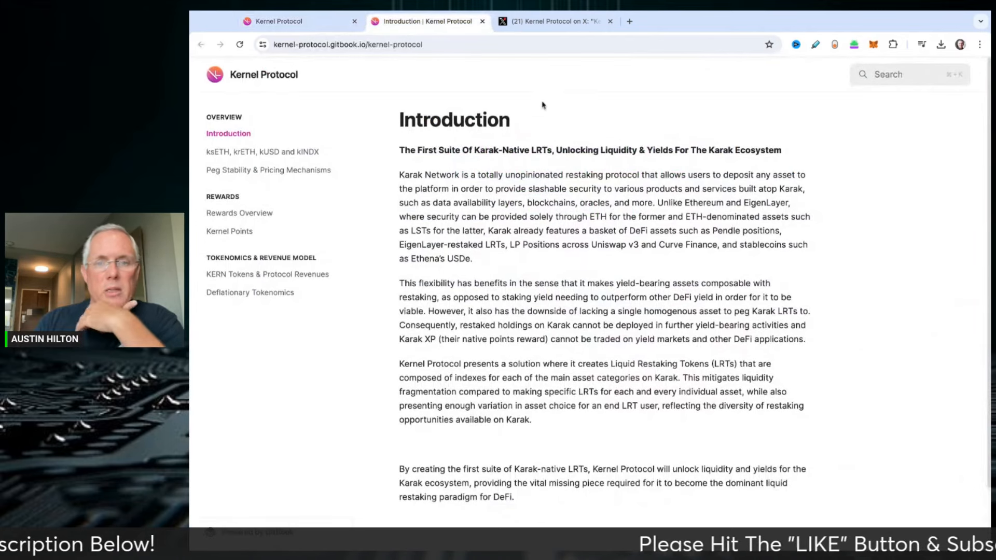
From the Kernel Protocol X profile's pinned post, follow the dexscreener.com link to the KERN trading pair.
left_click(554, 21)
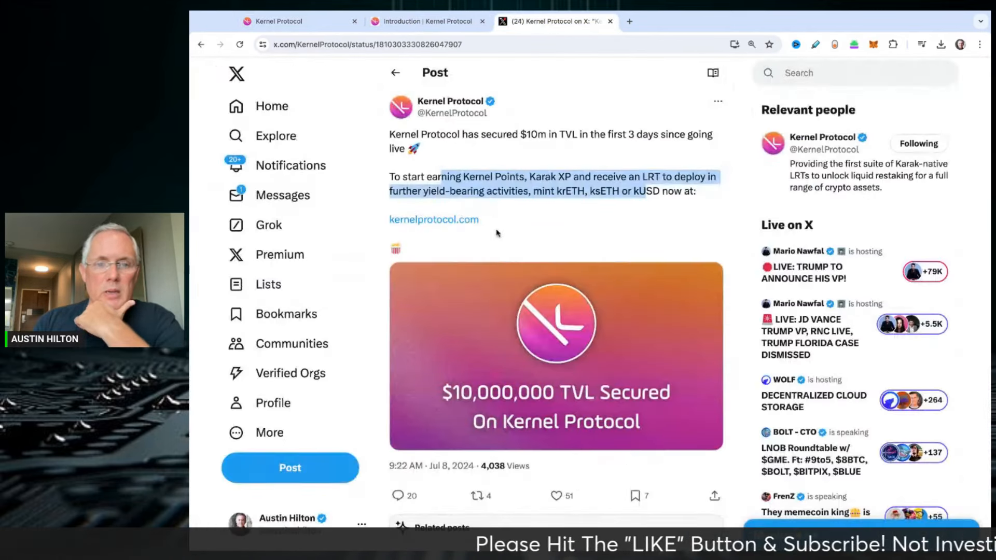
left_click(451, 101)
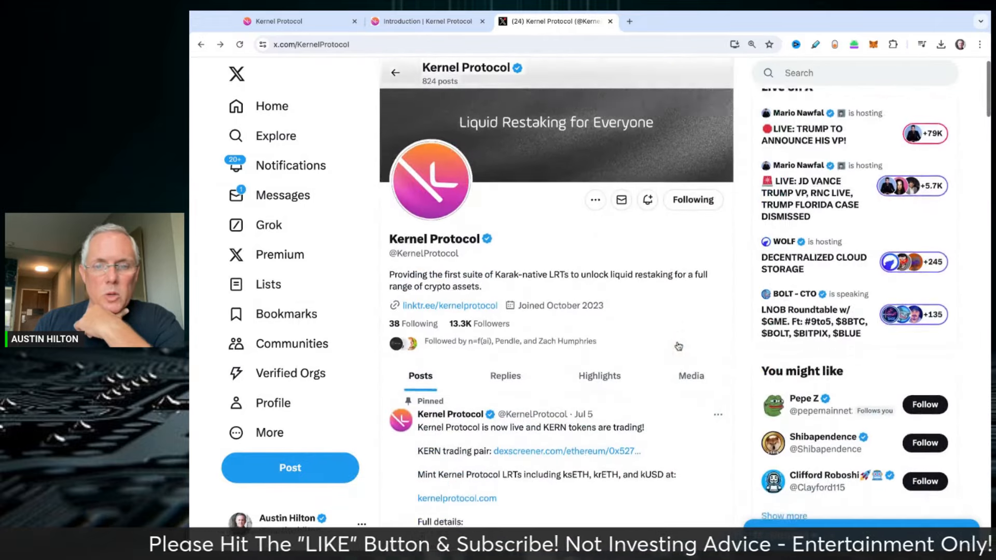
scroll("down", 3)
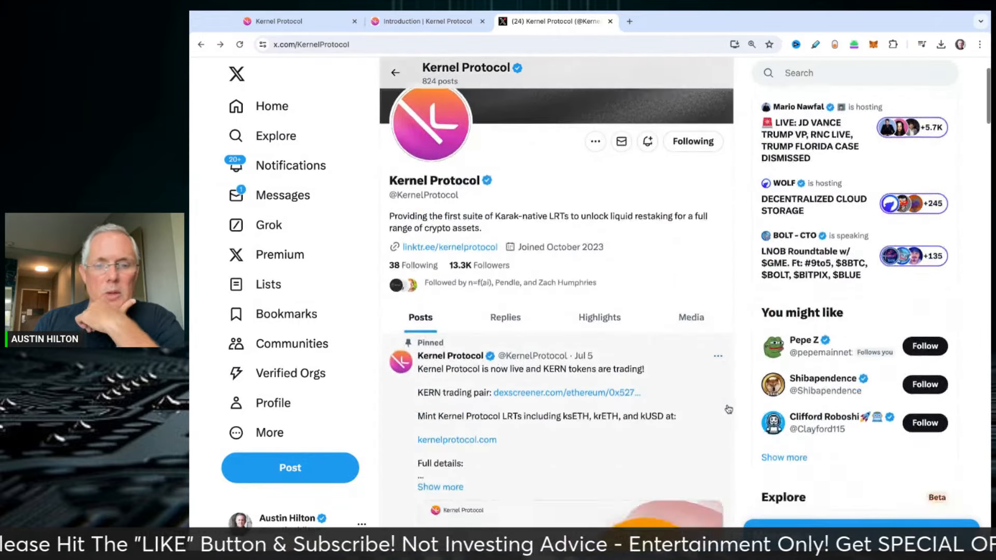
scroll("down", 3)
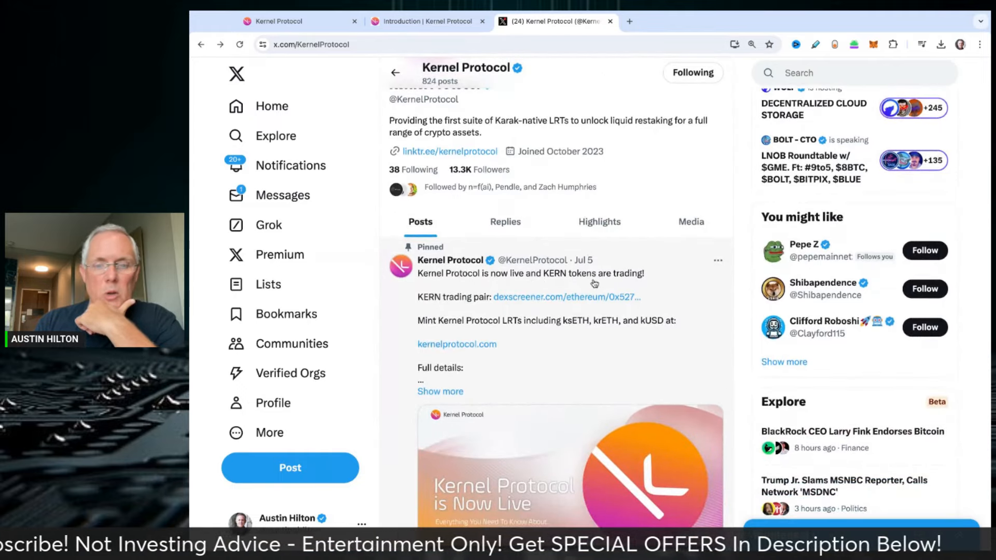
scroll("down", 3)
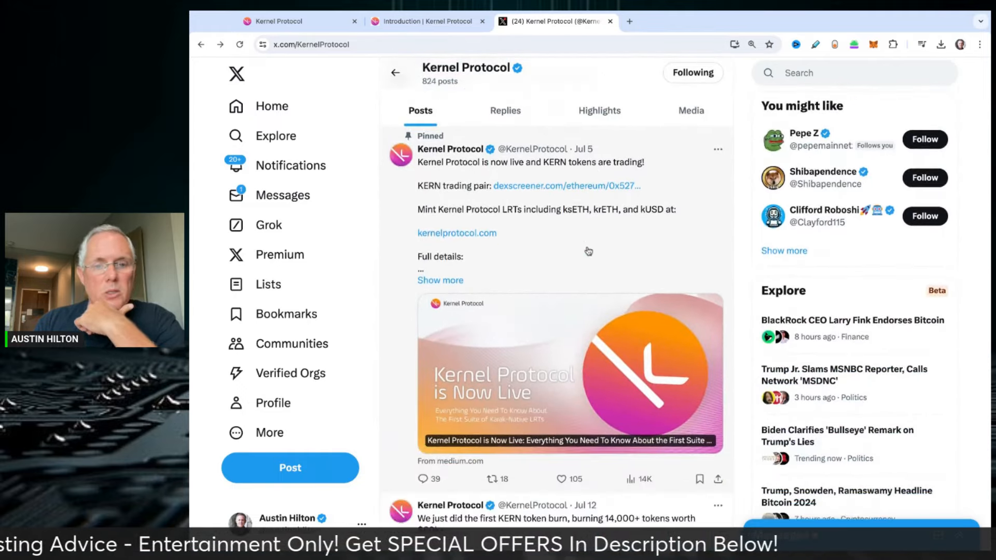
left_click(567, 186)
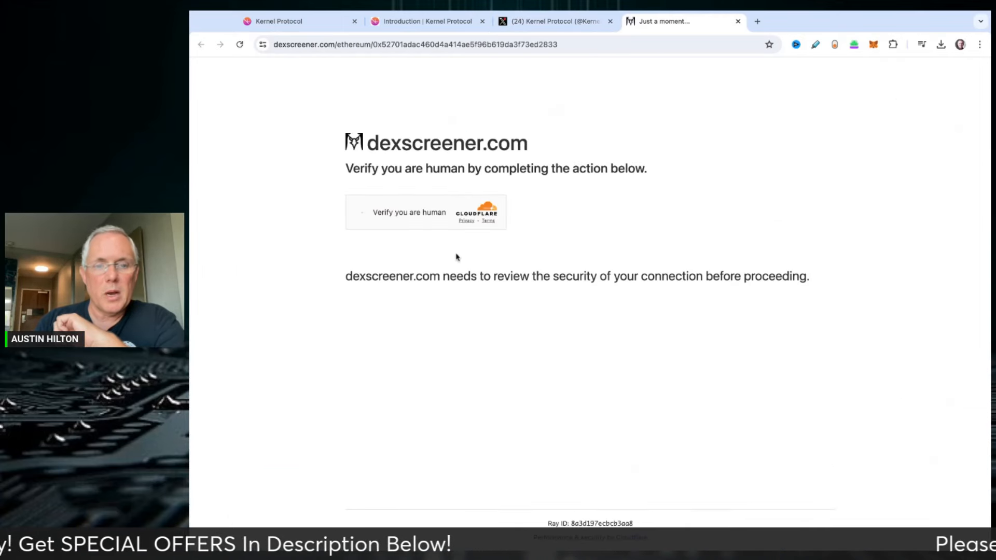
Pass the Cloudflare human check so the KERN/WETH Uniswap chart loads.
left_click(361, 212)
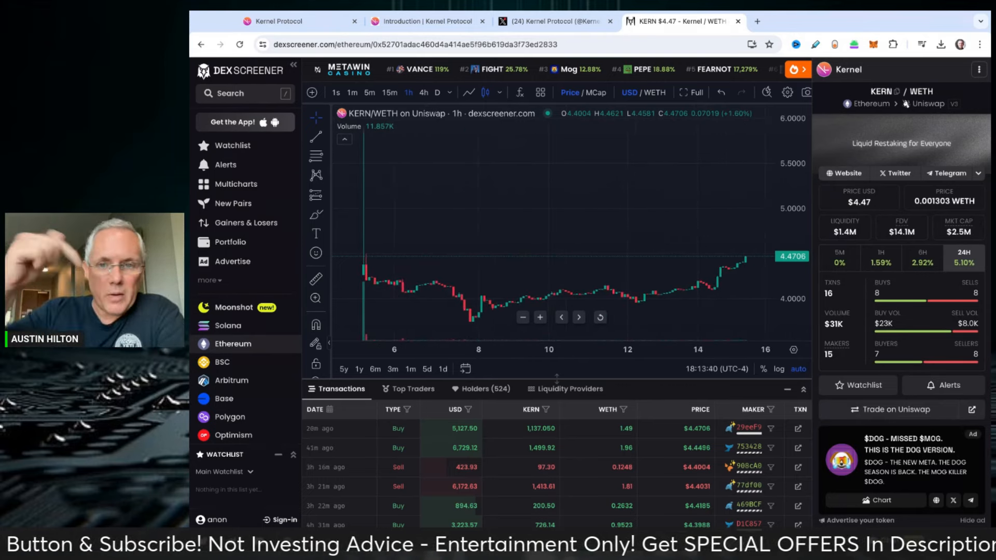
mouse_move(508, 218)
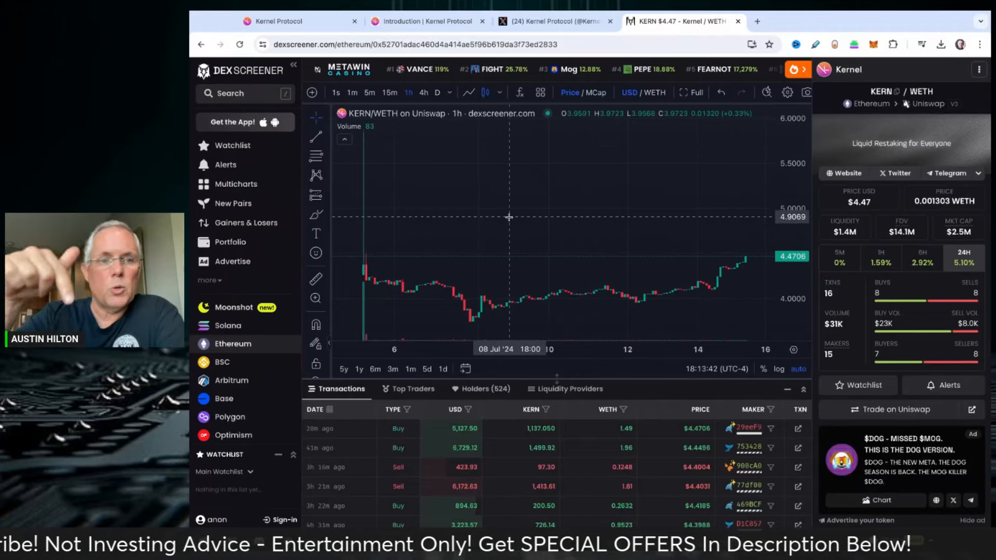